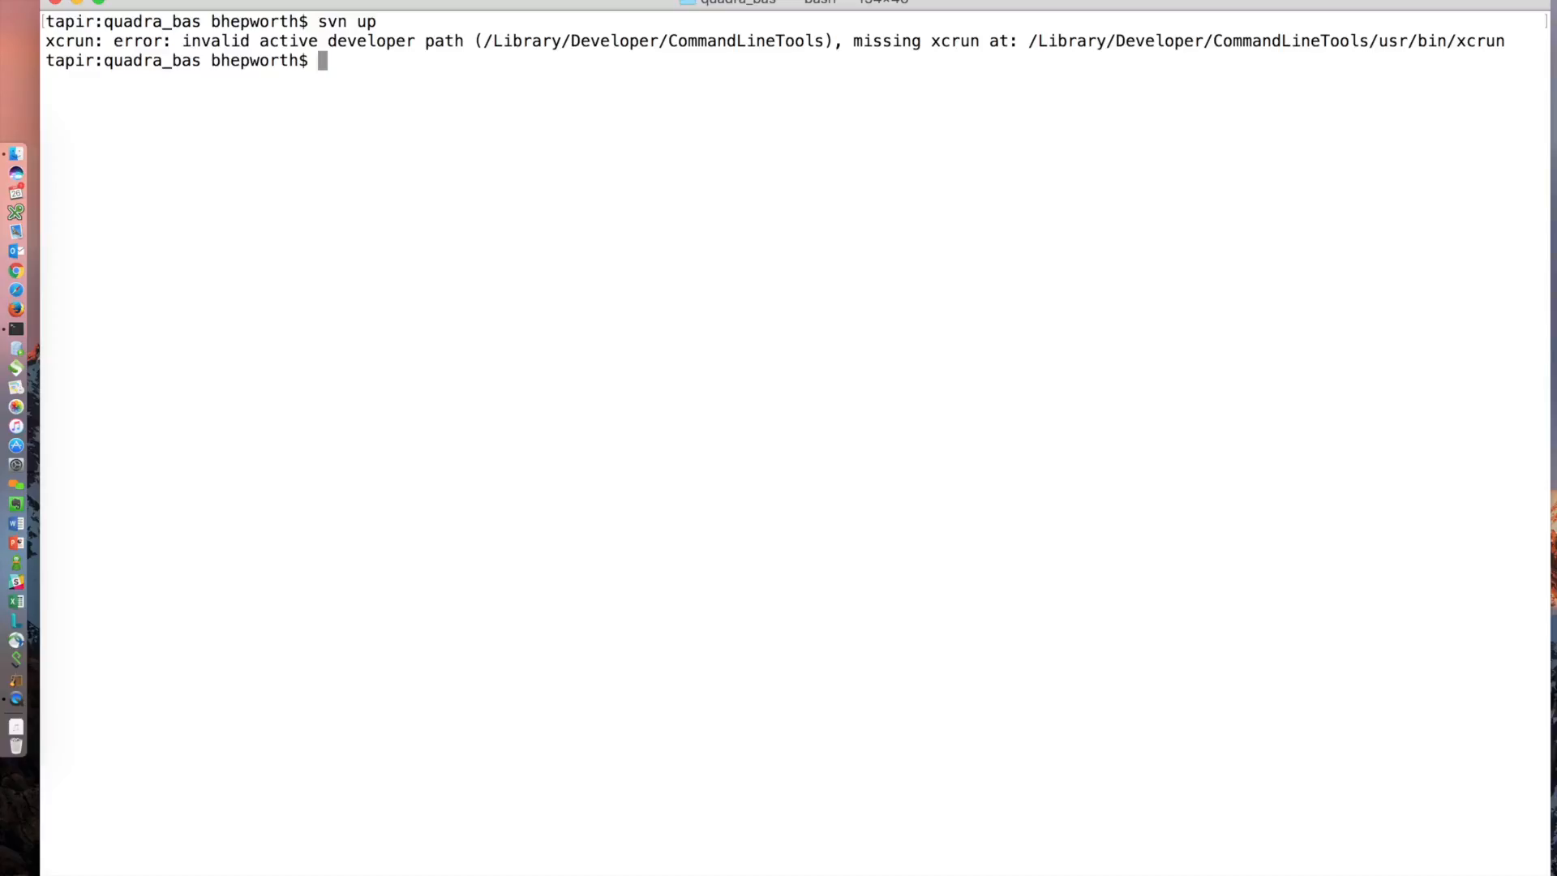
# - Request the Command Line Tools installation with xcode-select --install
pyautogui.write('xcode-select --install')
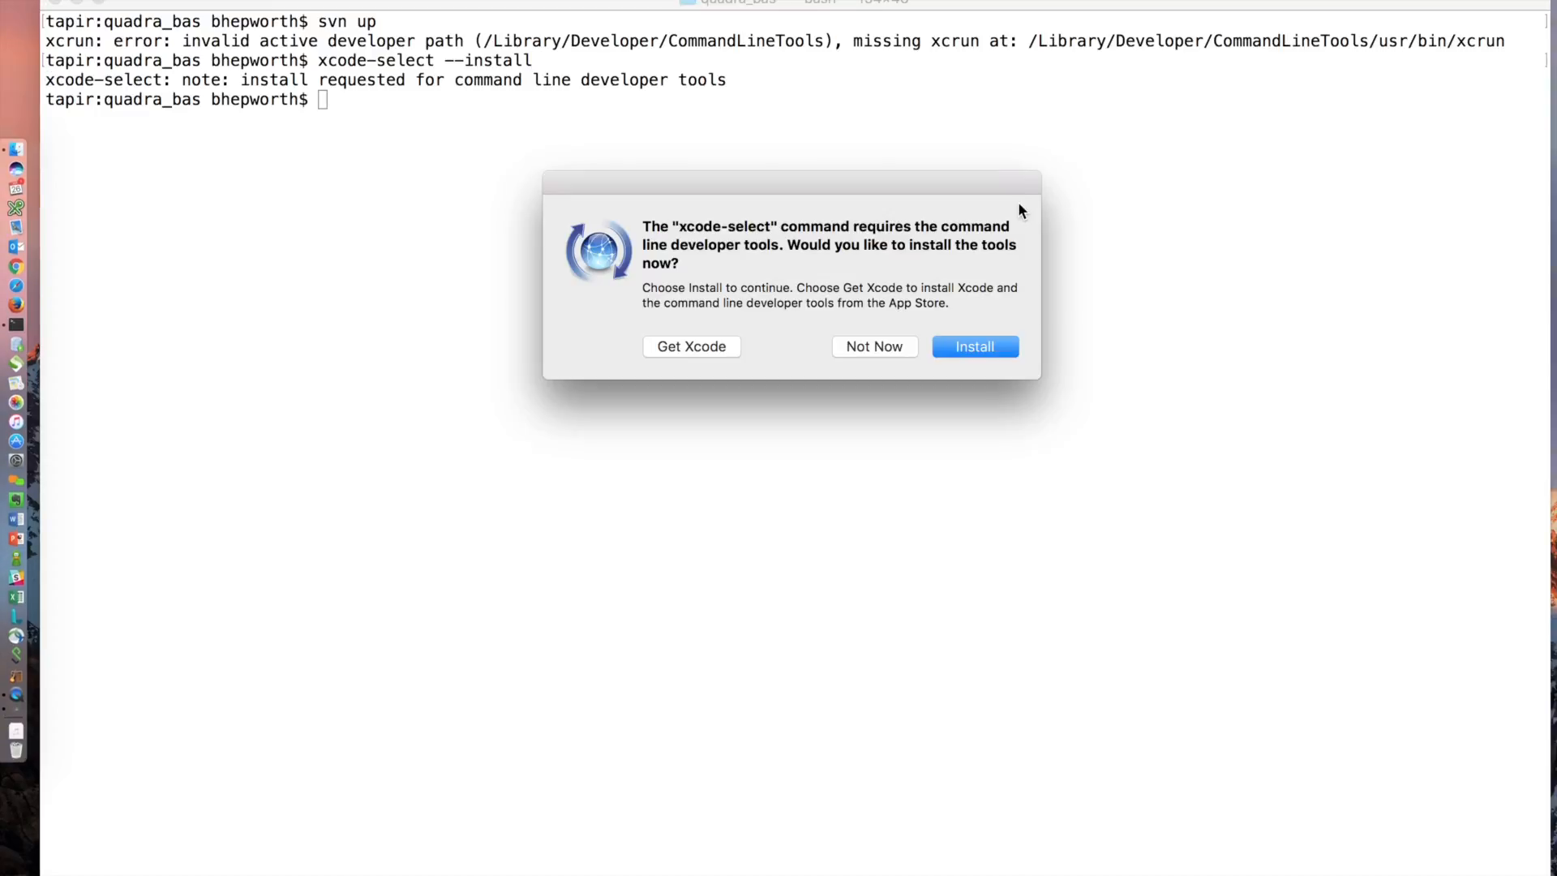
pyautogui.moveTo(707, 221)
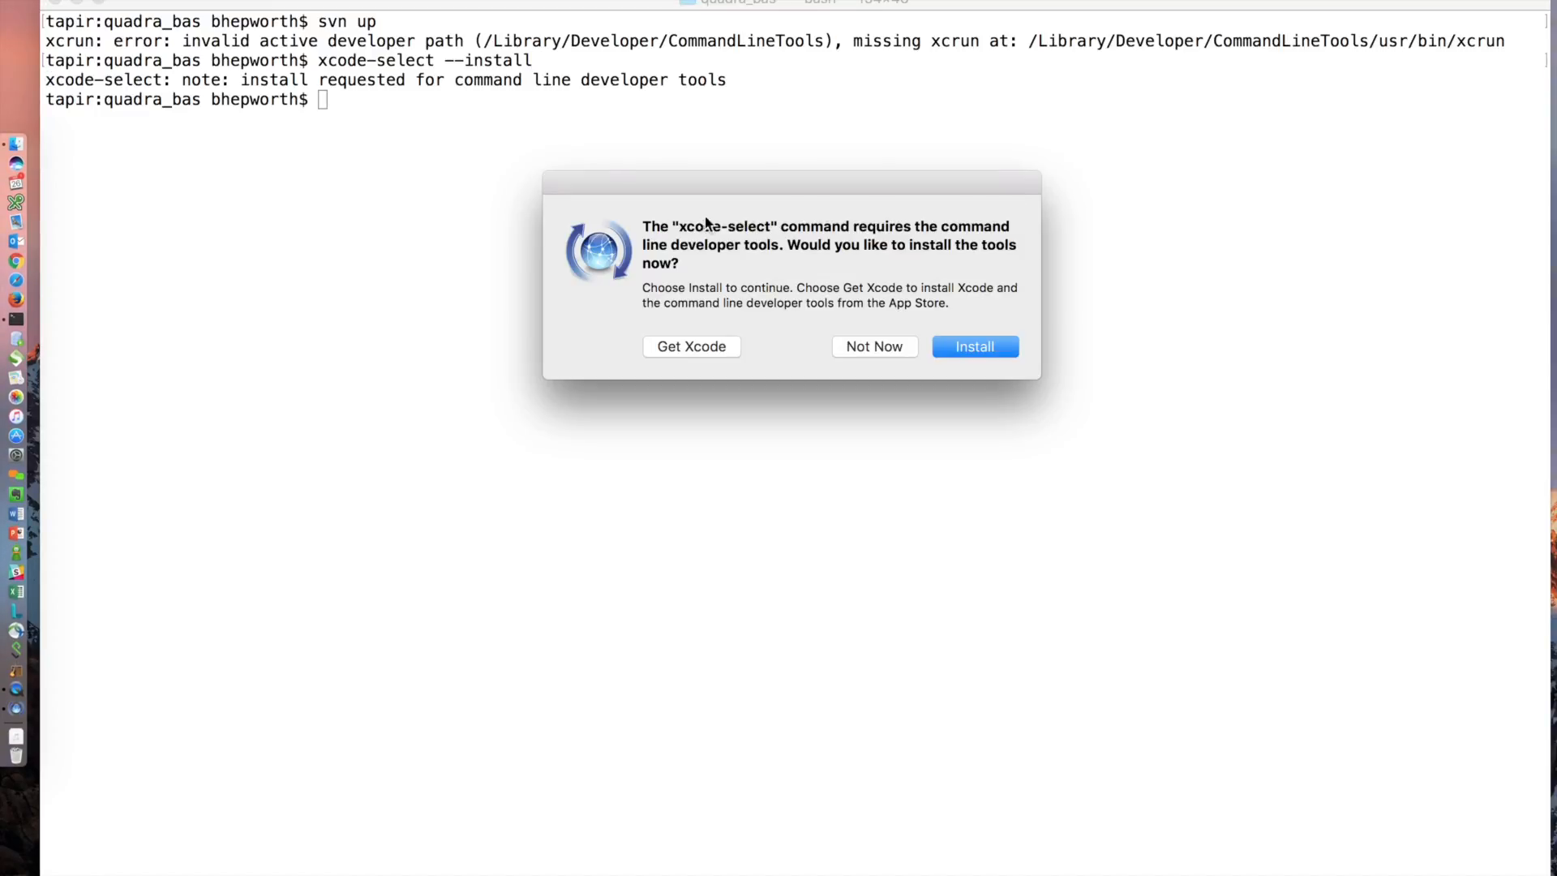
# - Accept the Command Line Tools install and agree to its license agreement
pyautogui.click(973, 345)
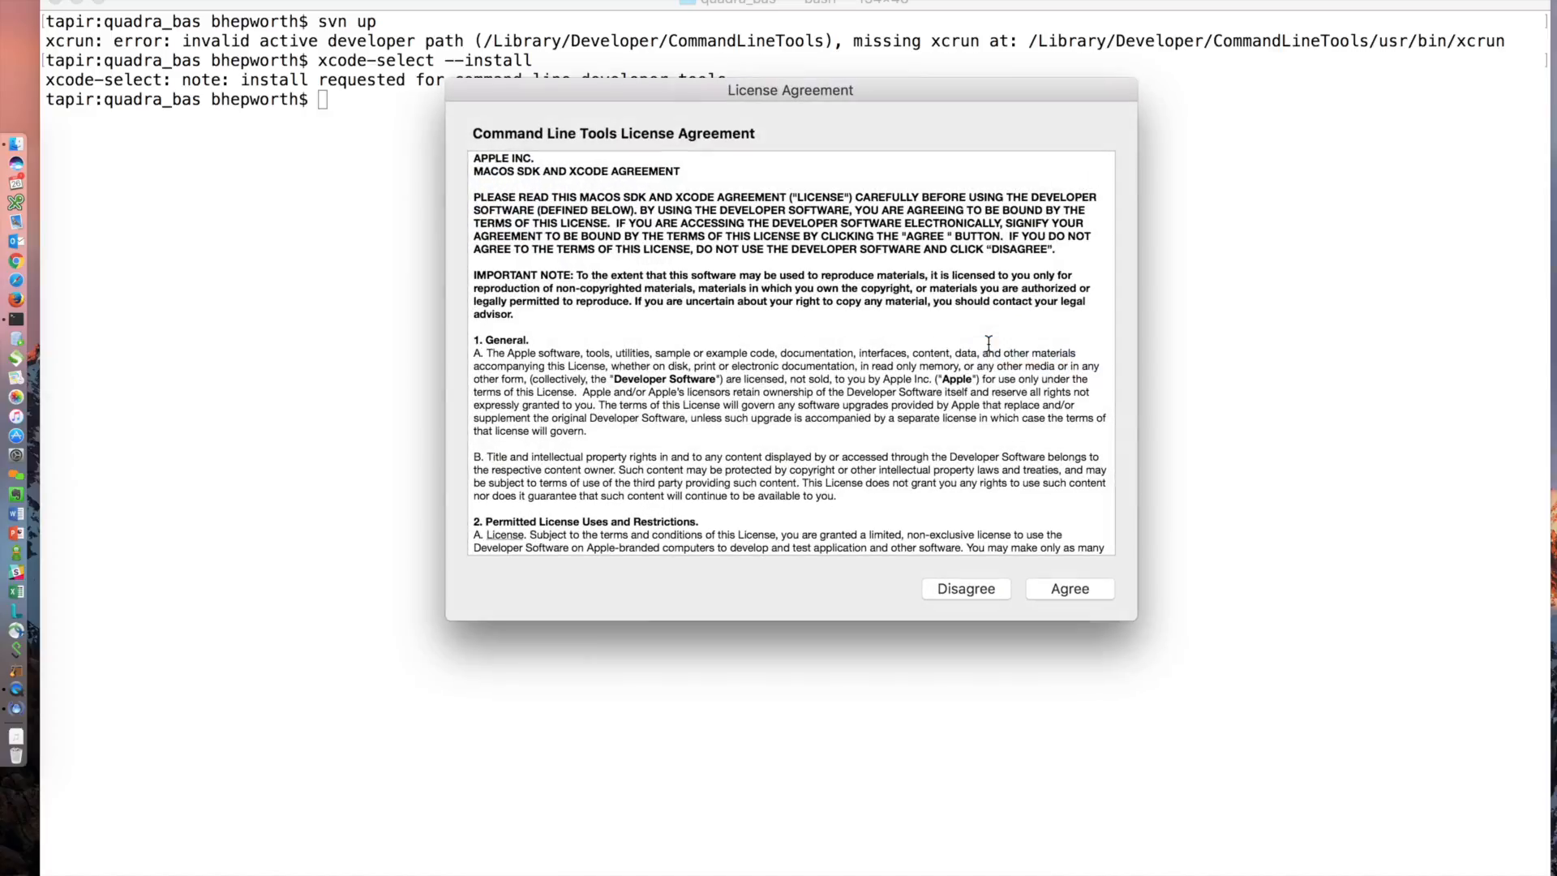
pyautogui.click(1069, 587)
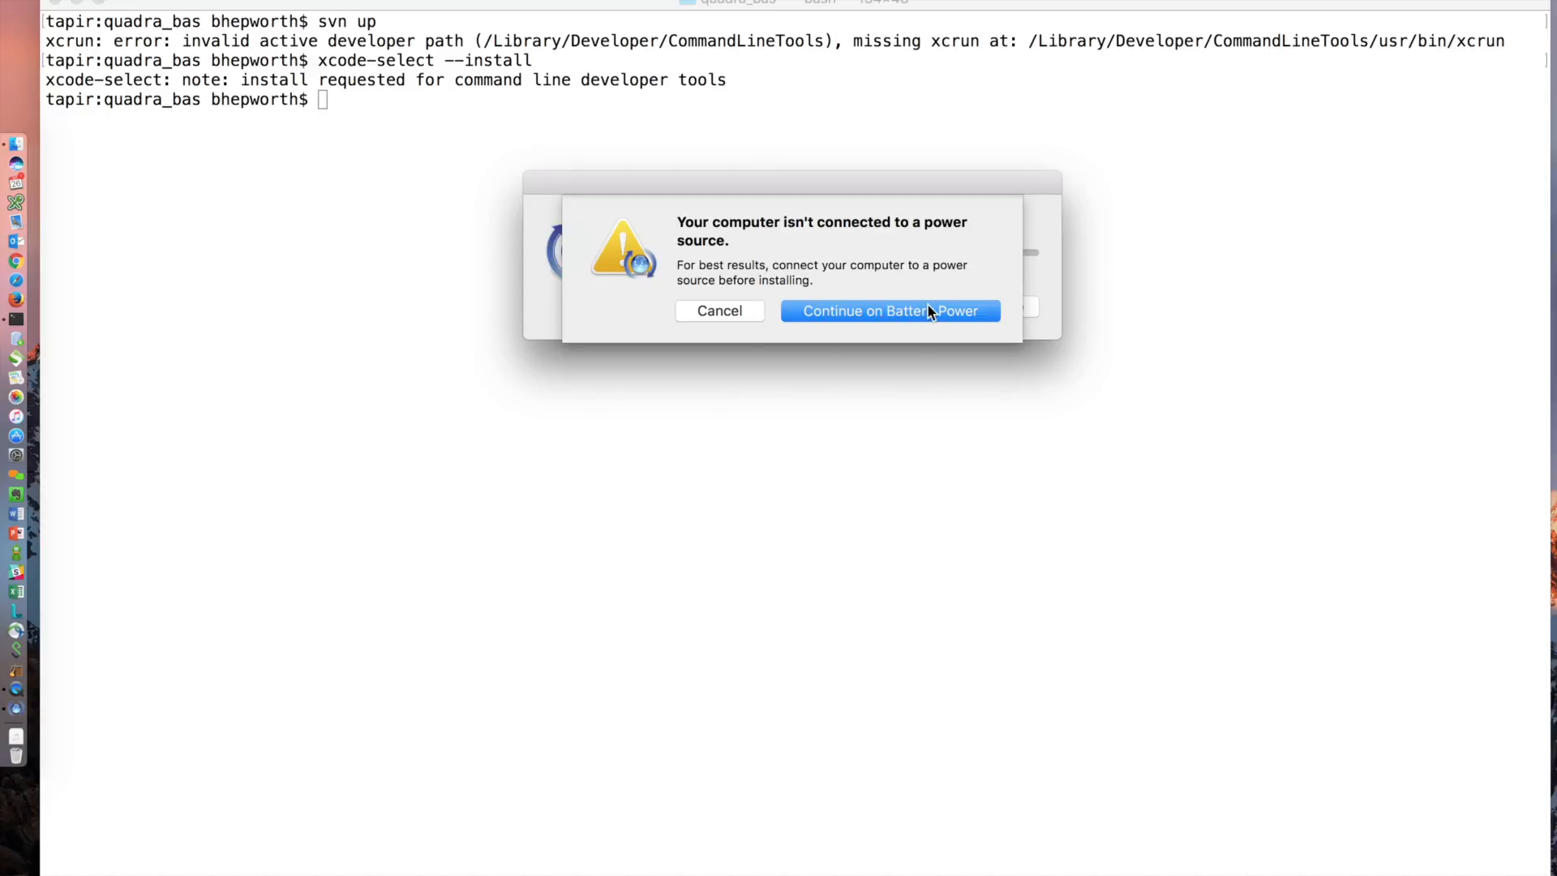
# - Continue the installation on battery power and let it finish
pyautogui.click(889, 312)
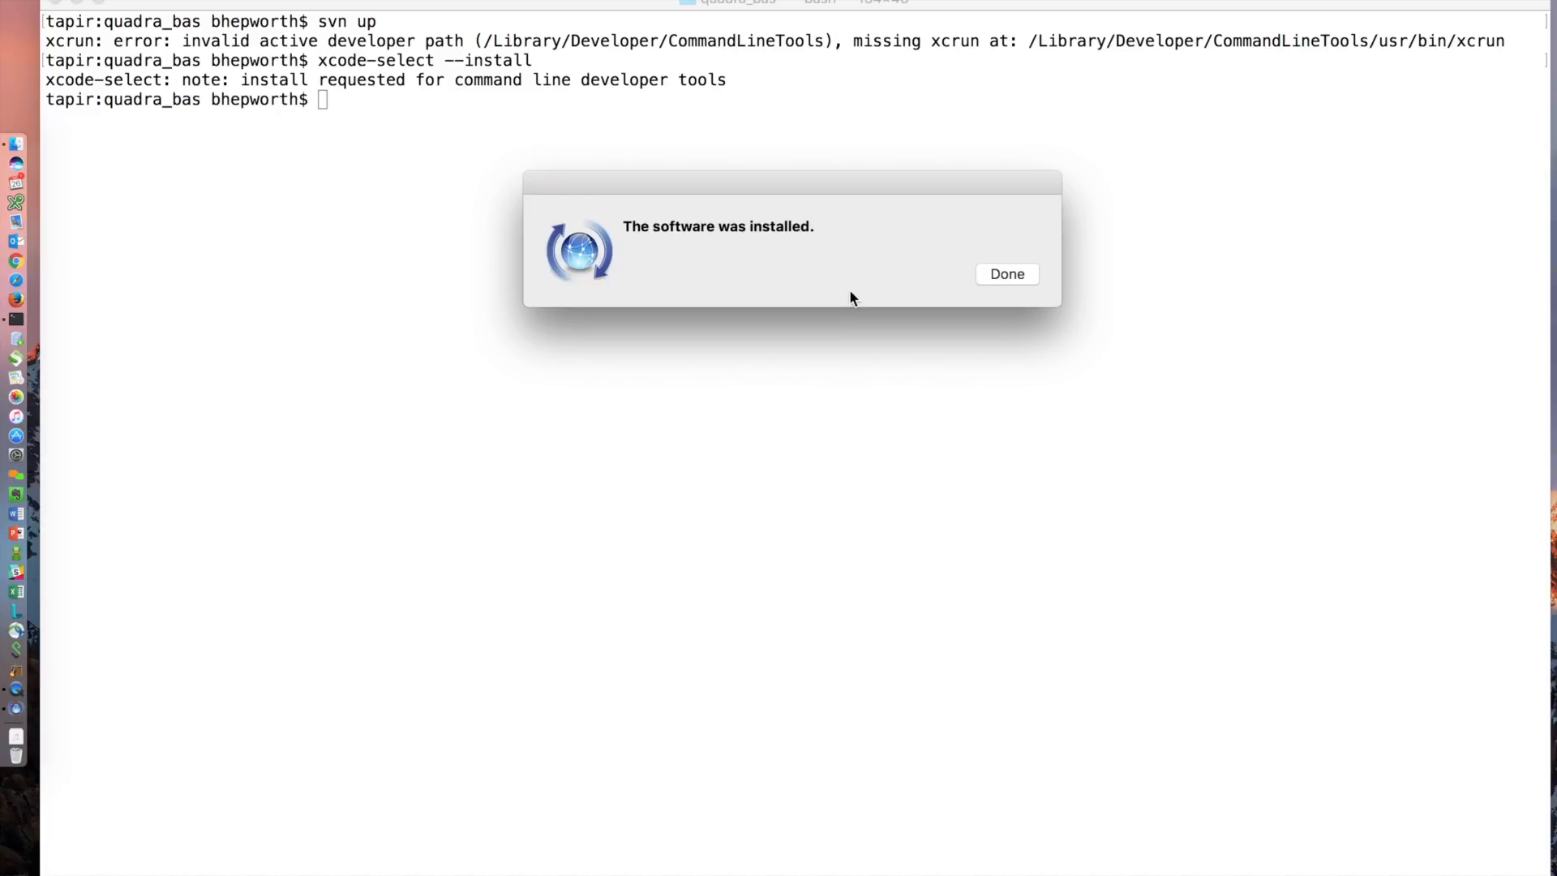
# - Dismiss the install notice and enter svn upgrade at the trunk working copy
pyautogui.click(1005, 274)
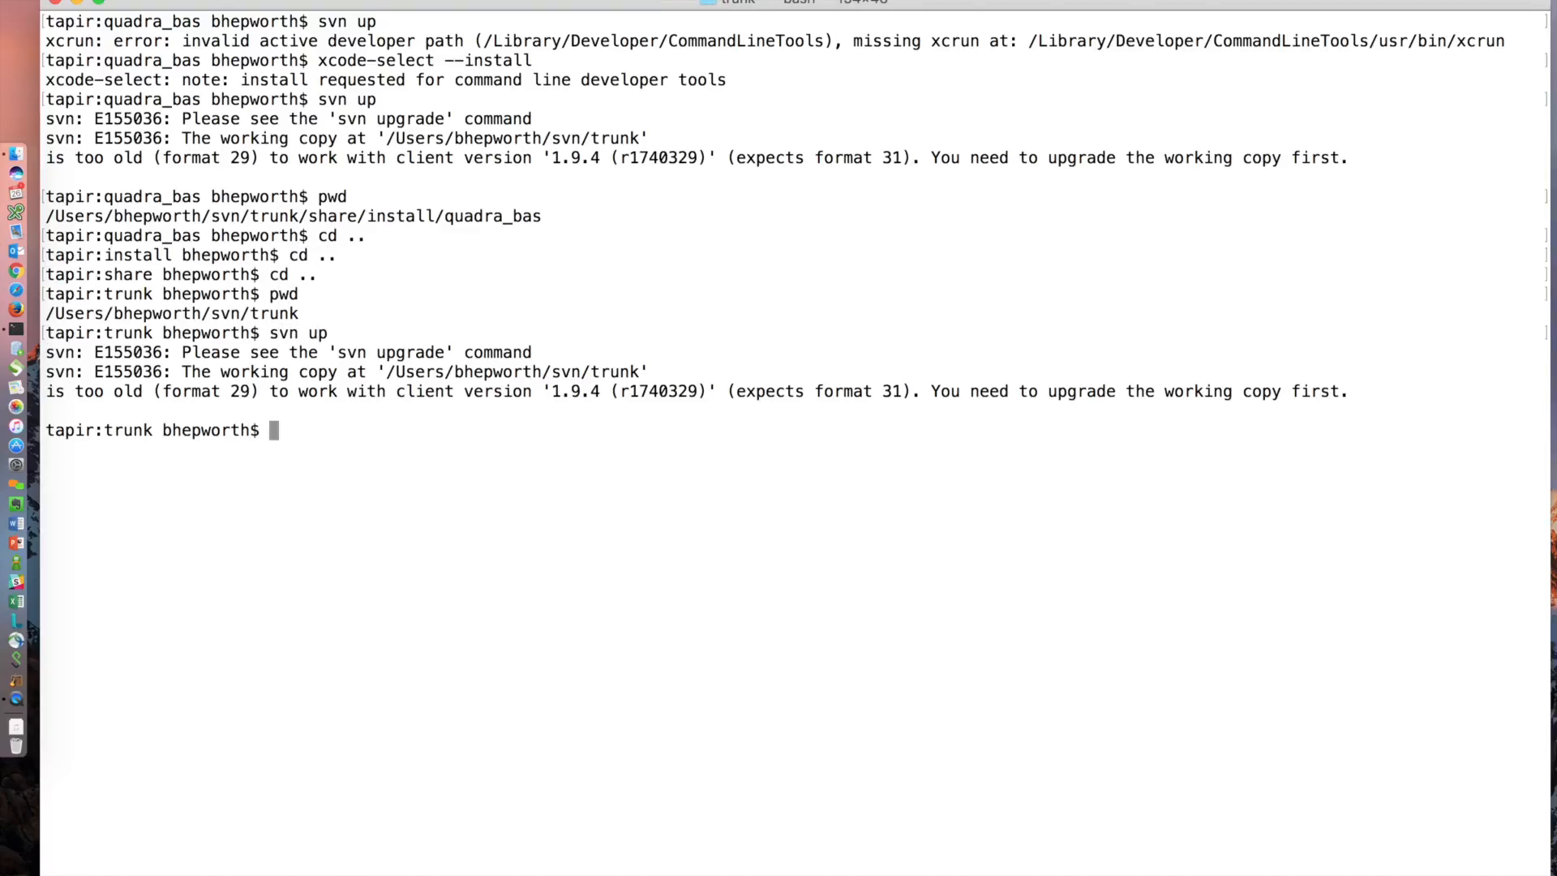
pyautogui.write('svn upgrade')
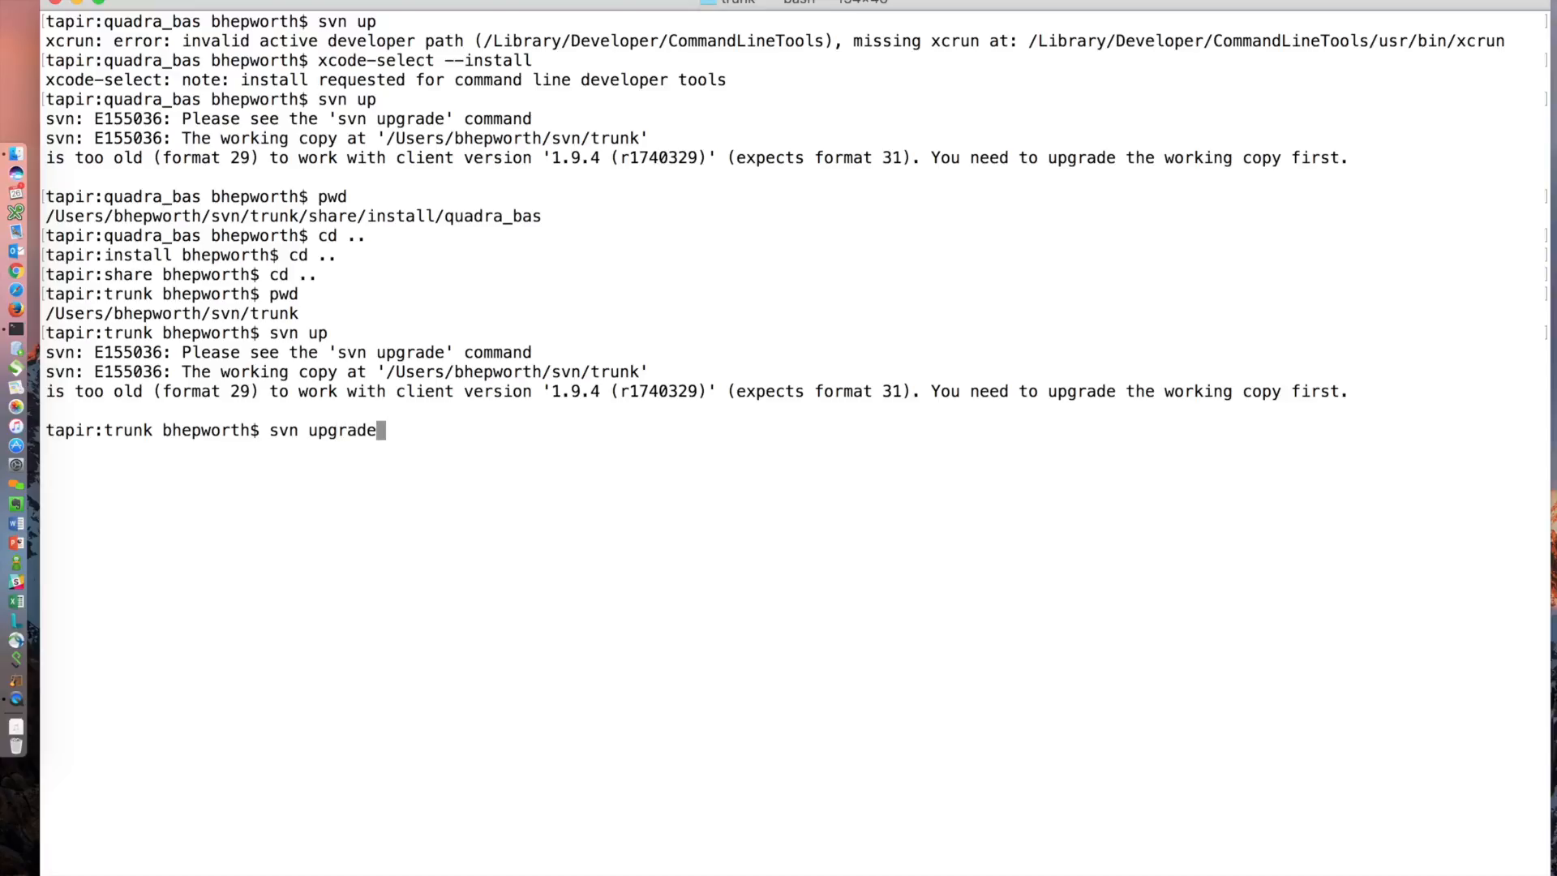